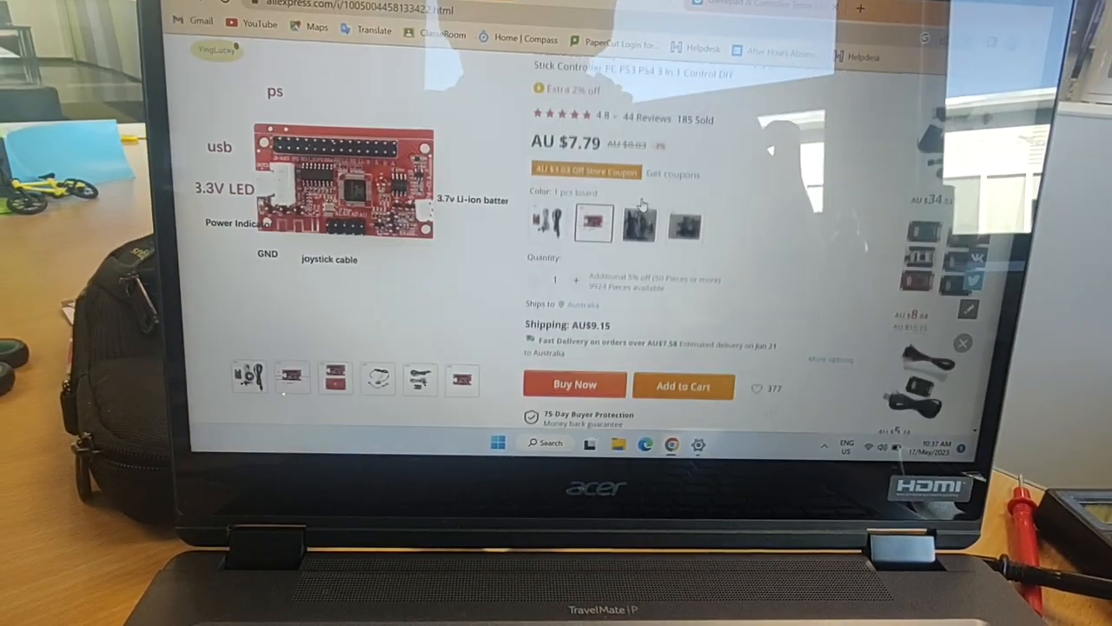
{"action": "scroll", "scroll_direction": "down", "scroll_amount": 3}
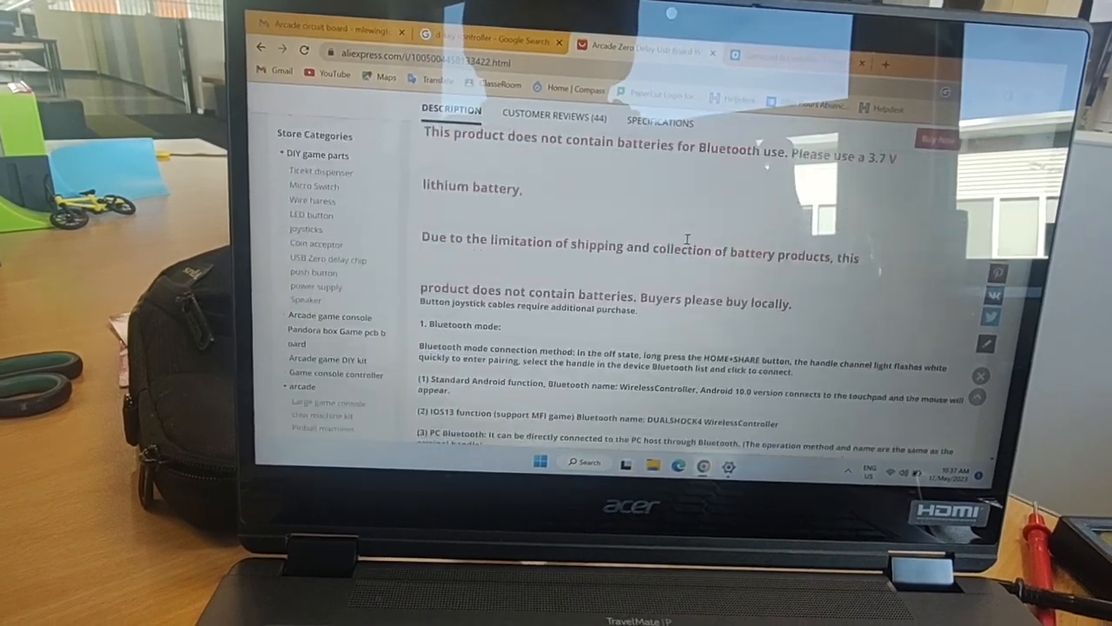
{"action": "scroll", "scroll_direction": "up", "scroll_amount": 3}
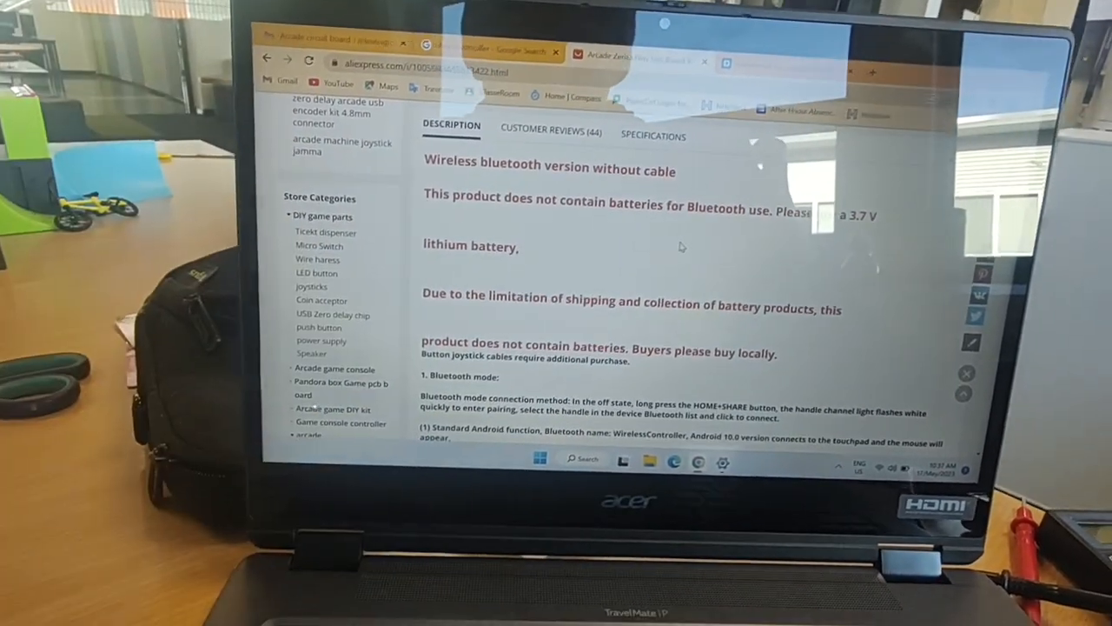
{"action": "scroll", "scroll_direction": "down", "scroll_amount": 3}
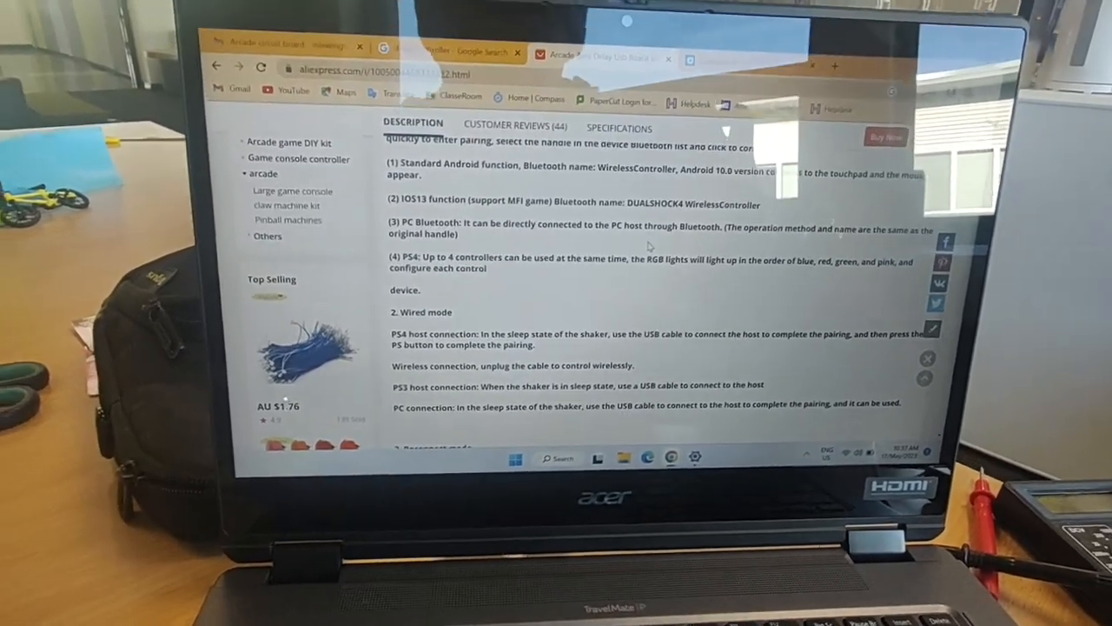
{"action": "scroll", "scroll_direction": "down", "scroll_amount": 3}
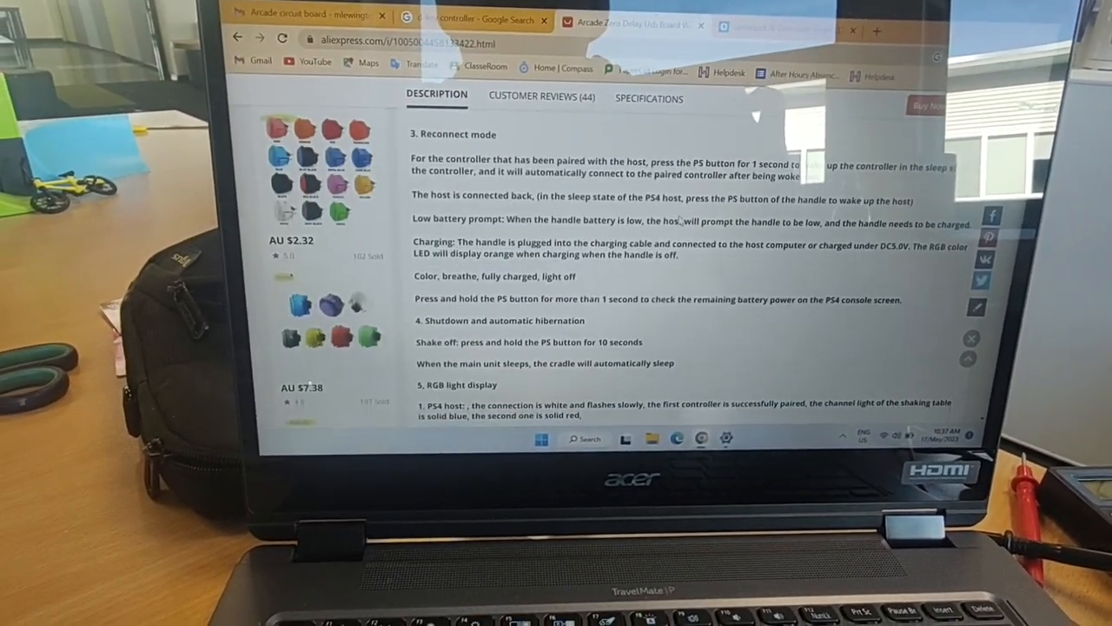
{"action": "scroll", "scroll_direction": "down", "scroll_amount": 3}
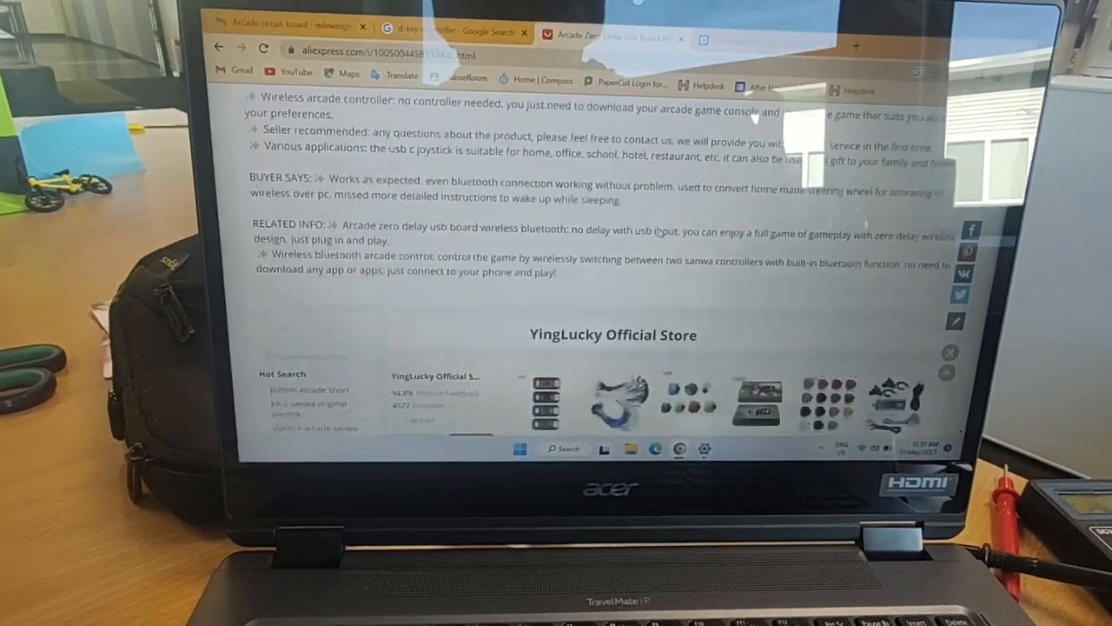